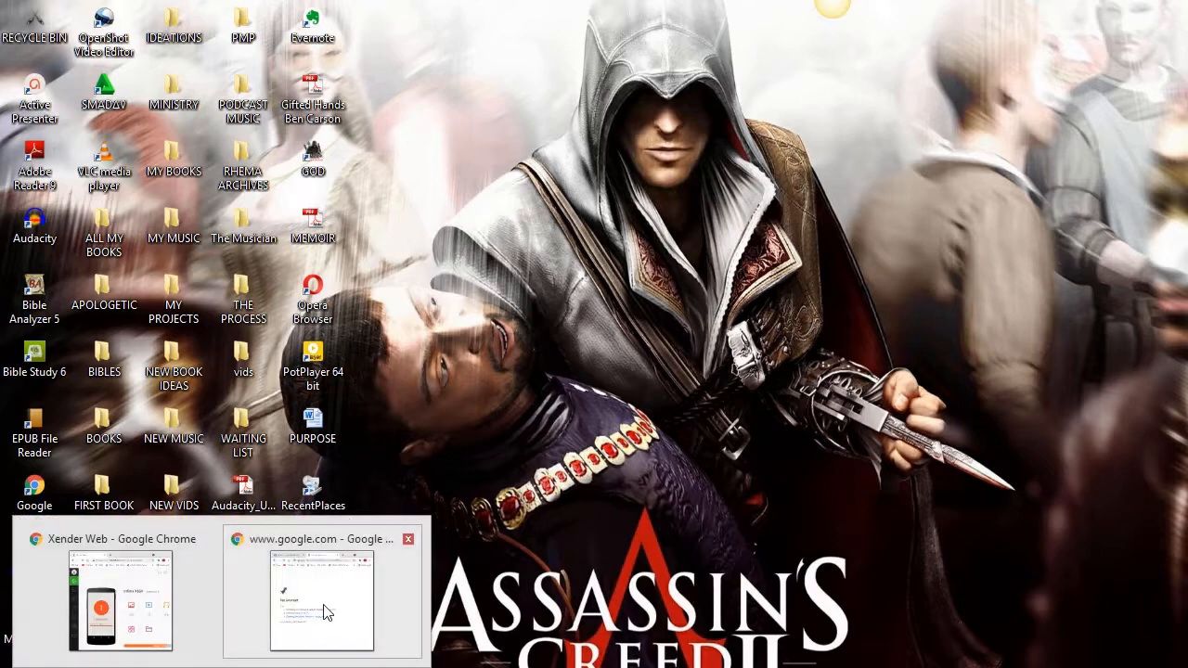
{"action": "left_click", "coordinate": [323, 601]}
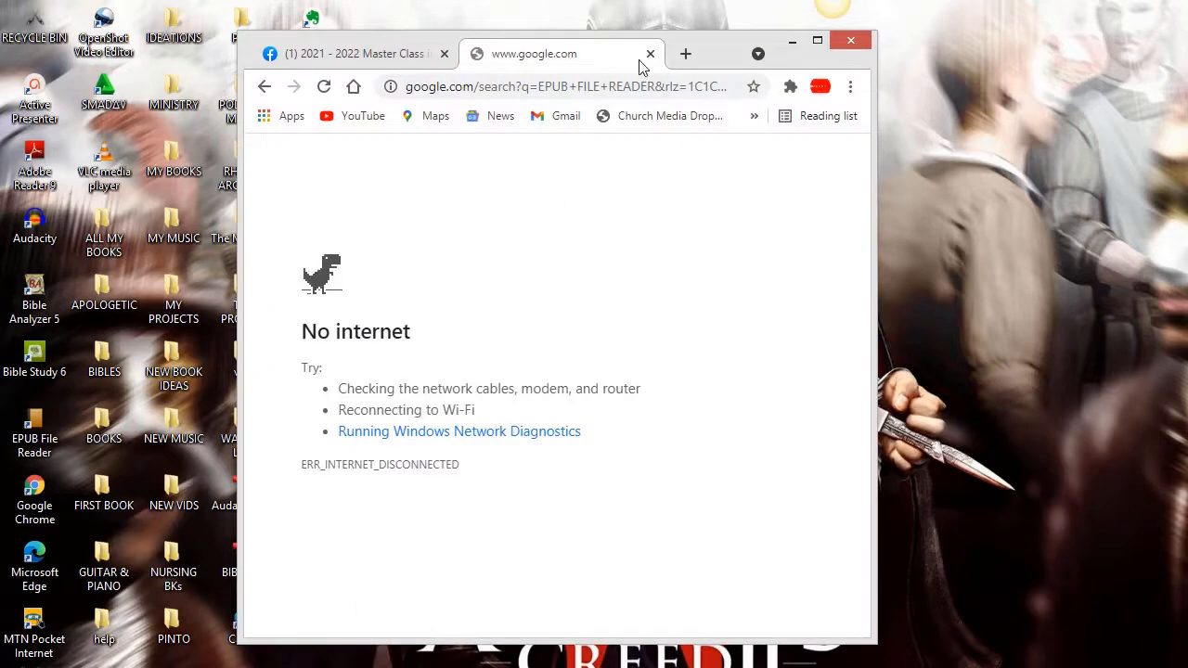
{"action": "left_click", "coordinate": [687, 52]}
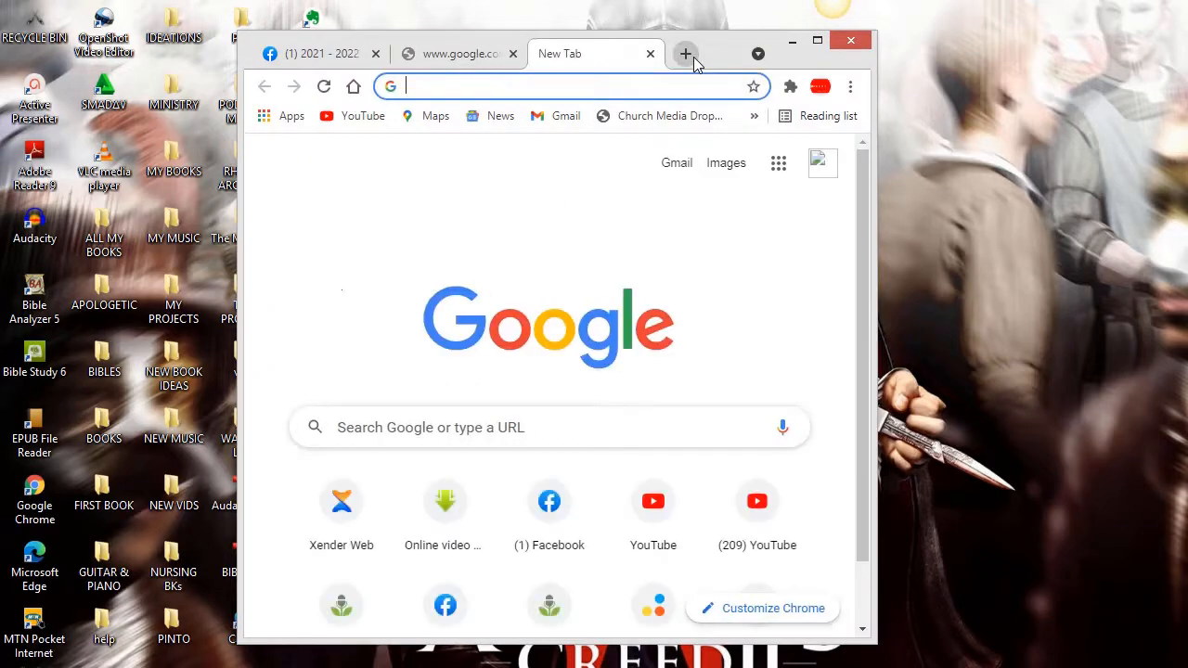
{"action": "type", "text": "WWW."}
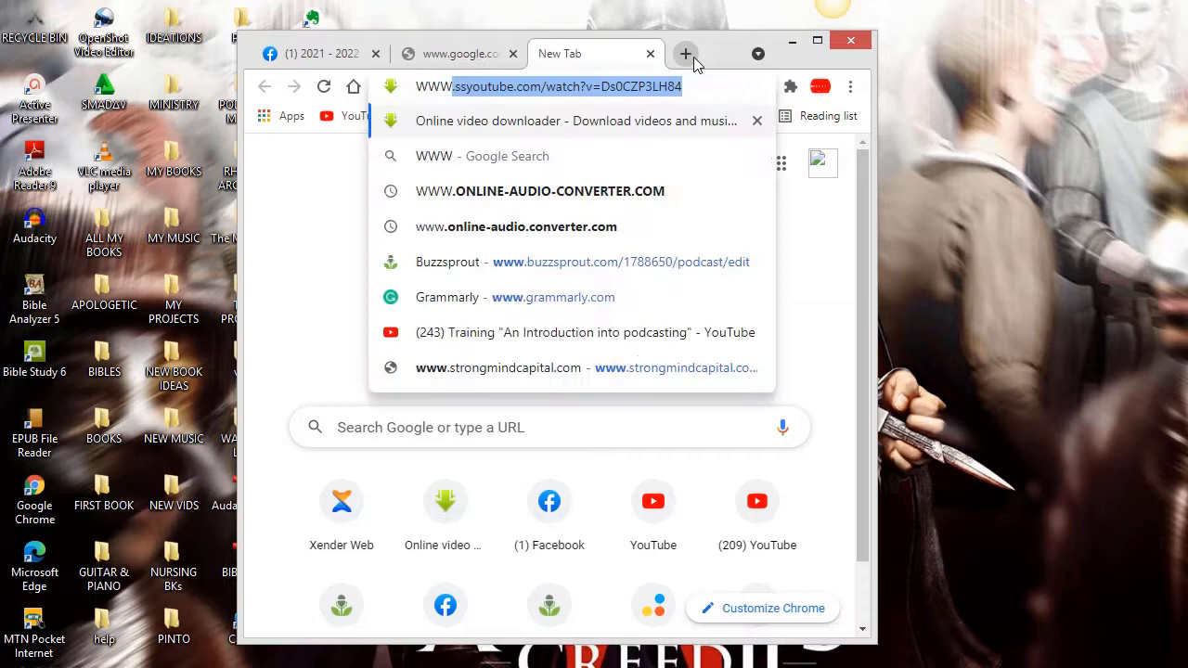
{"action": "type", "text": "WWW.EPU"}
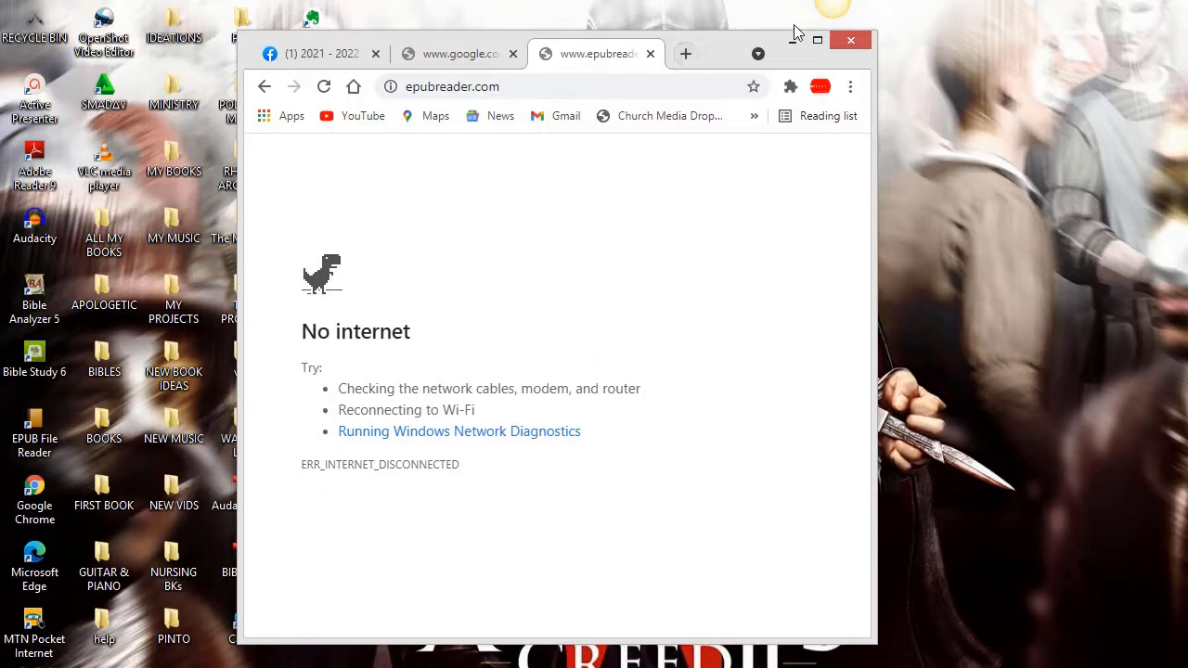
{"action": "left_click", "coordinate": [850, 40]}
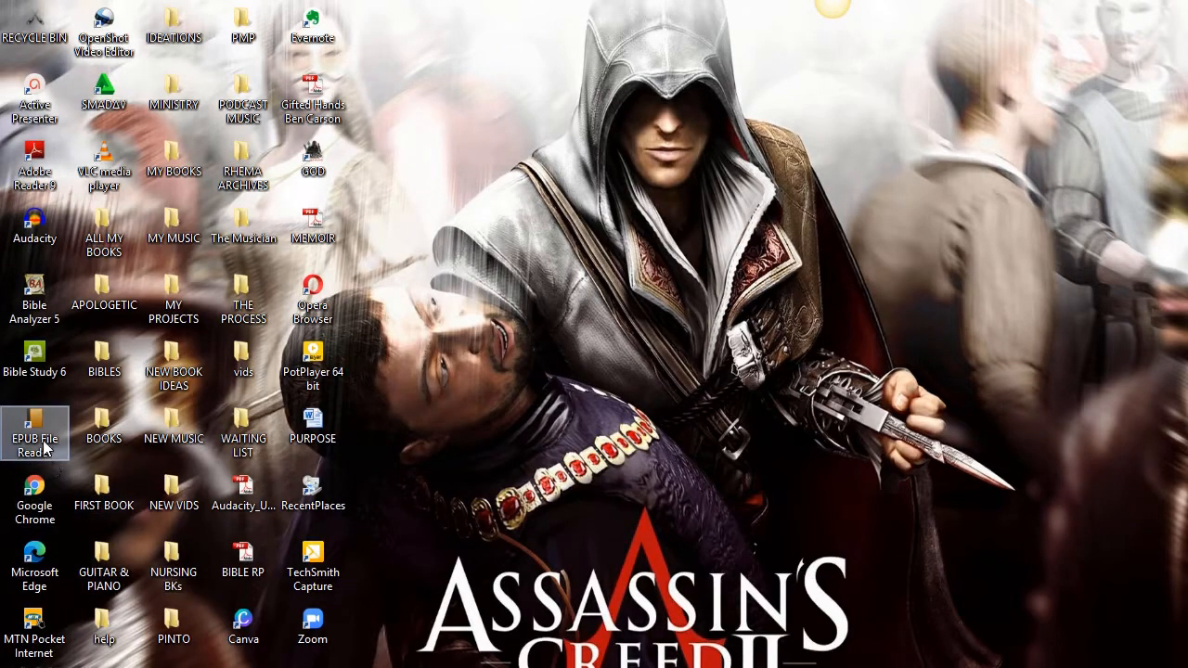
Launch EPUB File Reader from its desktop icon and maximize its empty window
{"action": "double_click", "coordinate": [33, 435]}
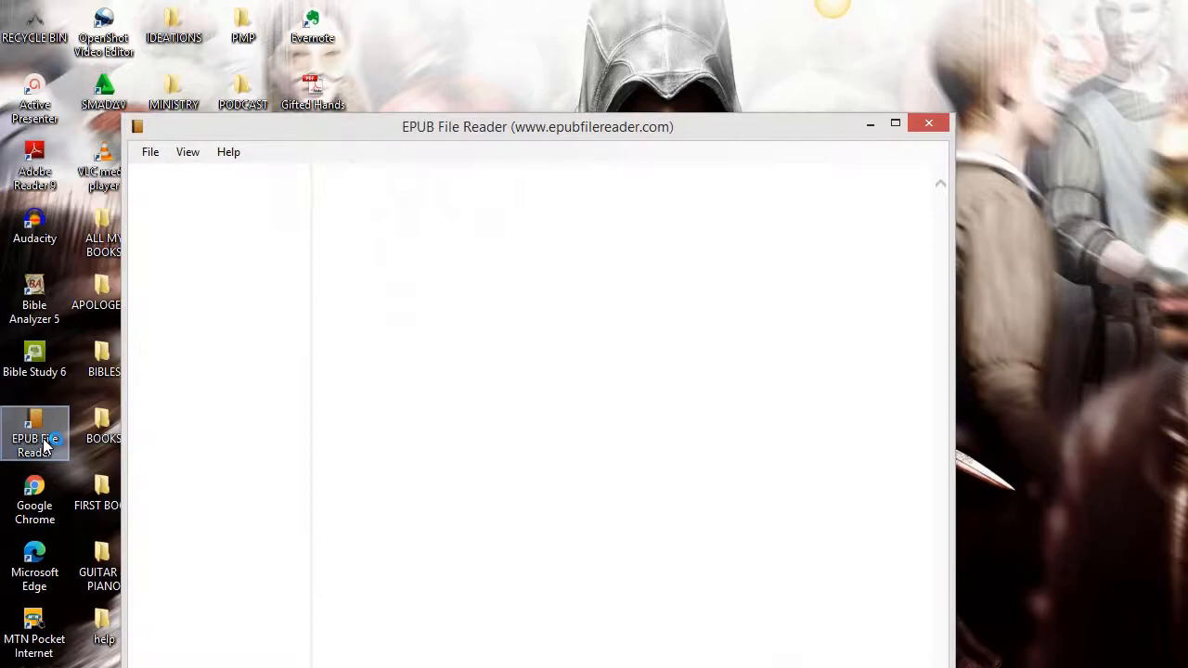
{"action": "left_click", "coordinate": [894, 122]}
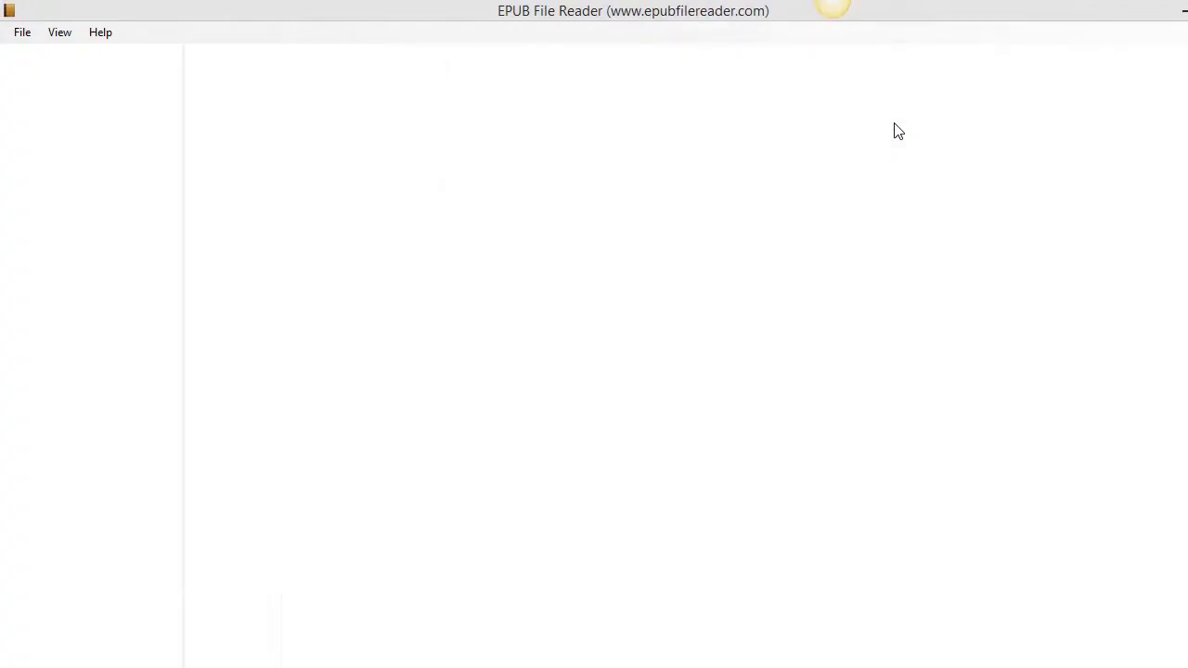
{"action": "mouse_move", "coordinate": [22, 50]}
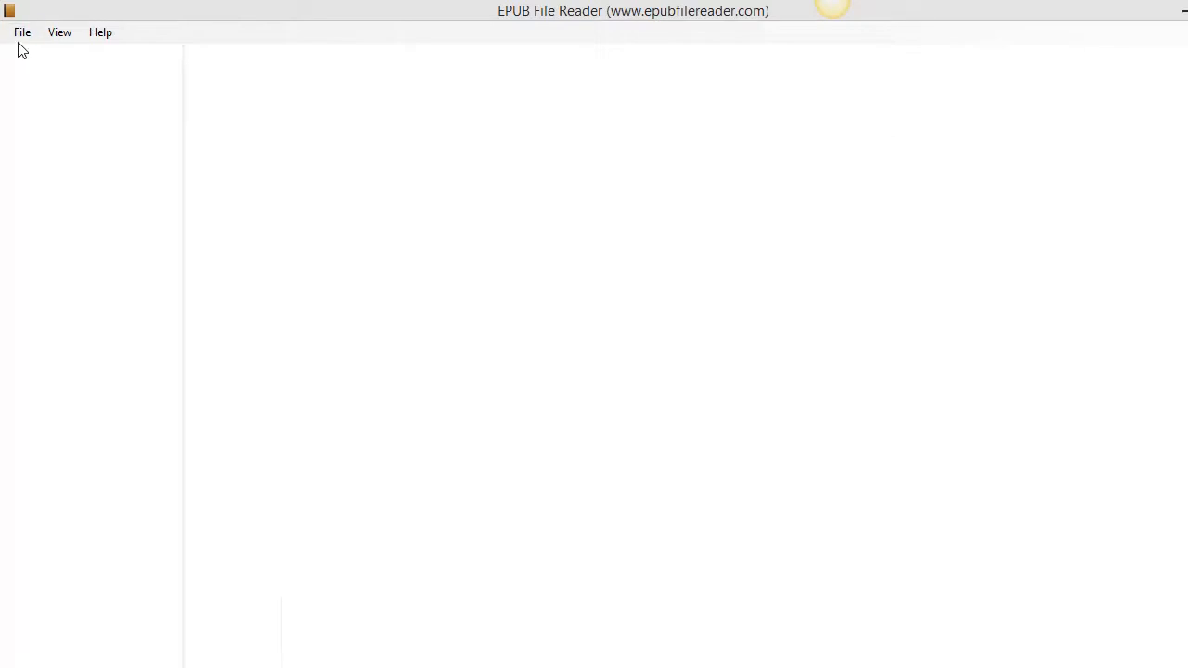
Open the 'Holy Spirit Are We Flammable or Fireproof' EPUB from BOOKS\BONNKE via File > Open
{"action": "left_click", "coordinate": [22, 31]}
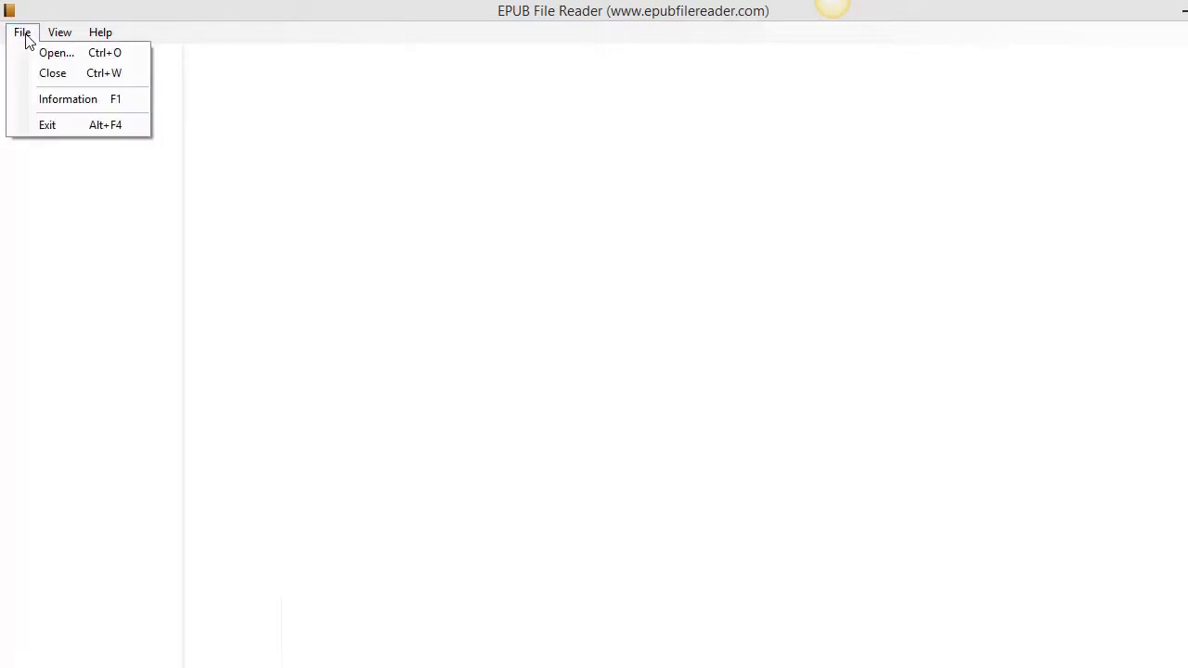
{"action": "left_click", "coordinate": [56, 52]}
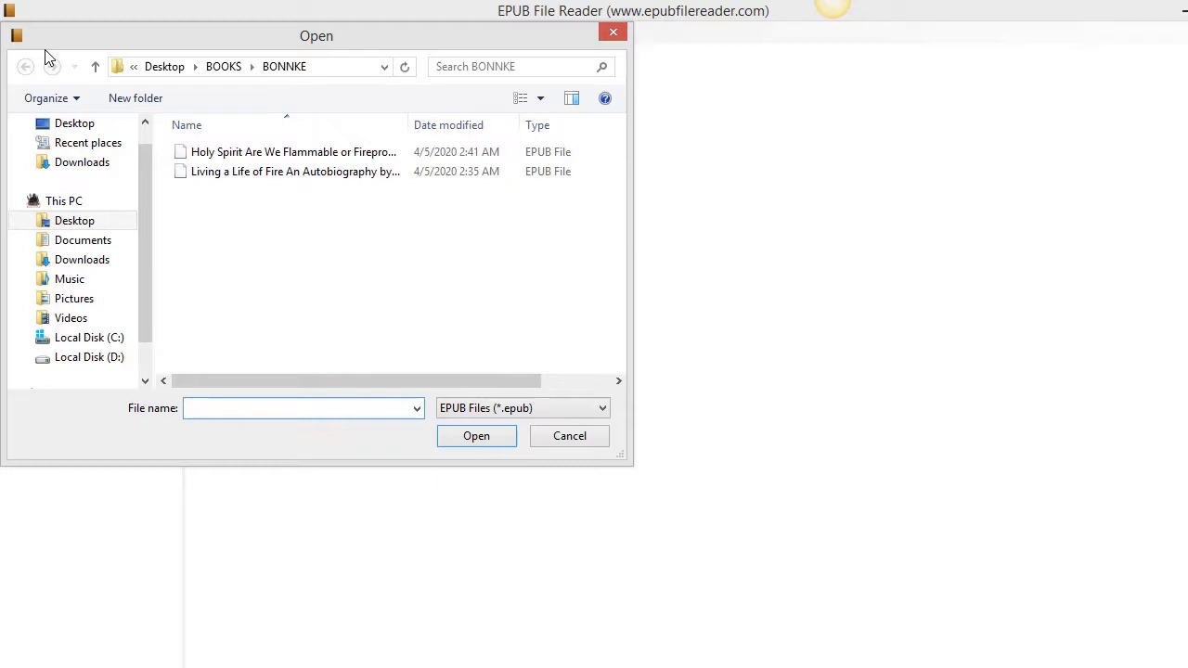
{"action": "left_click", "coordinate": [294, 152]}
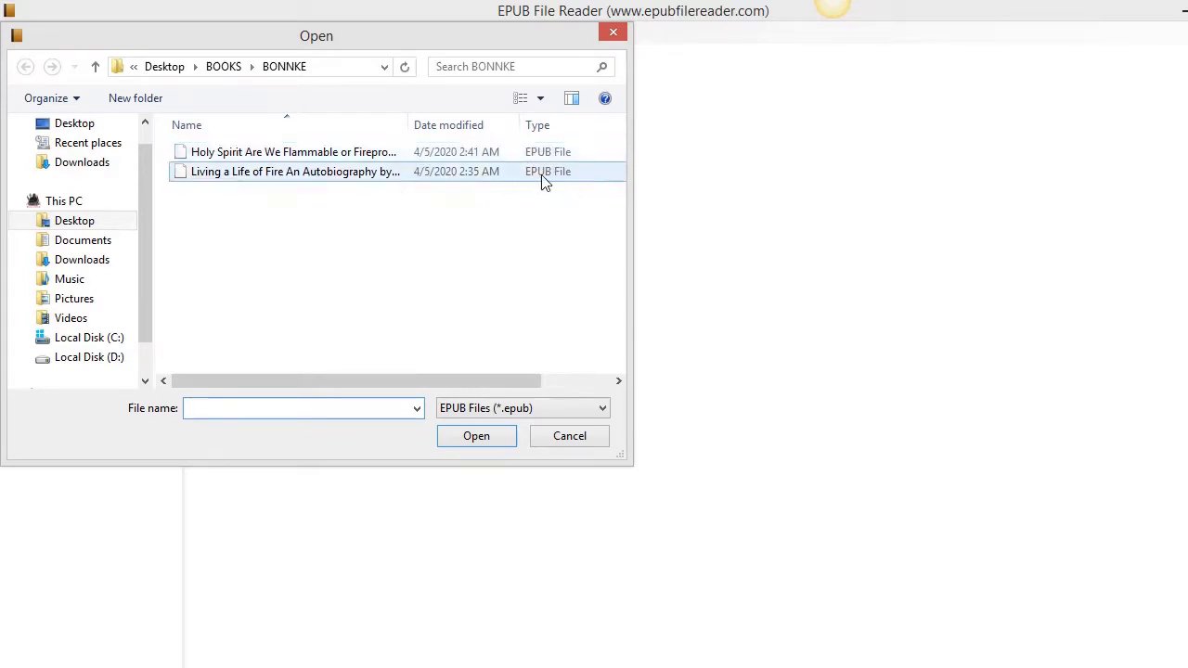
{"action": "left_click", "coordinate": [293, 152]}
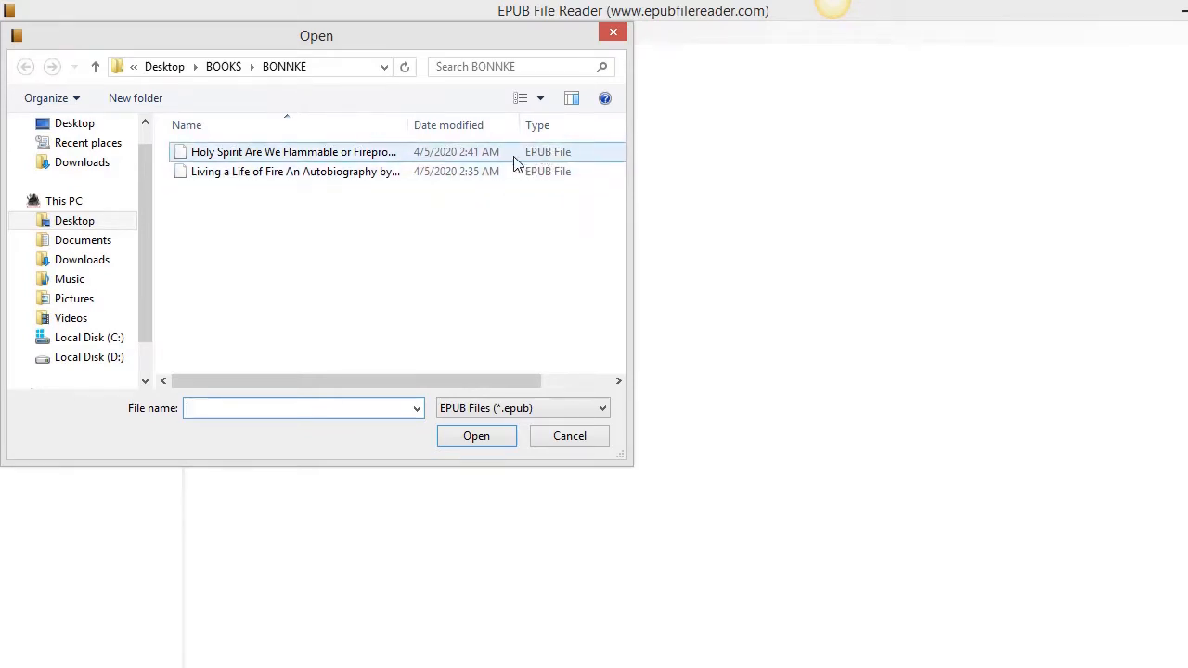
{"action": "left_click", "coordinate": [293, 152]}
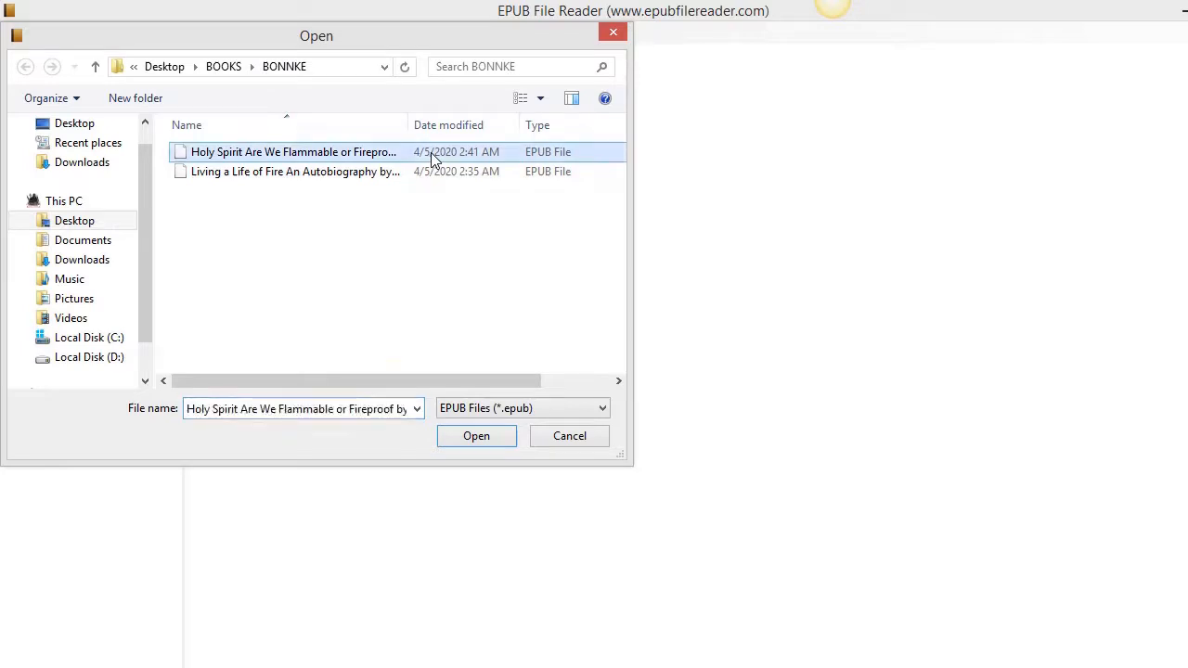
{"action": "left_click", "coordinate": [475, 436]}
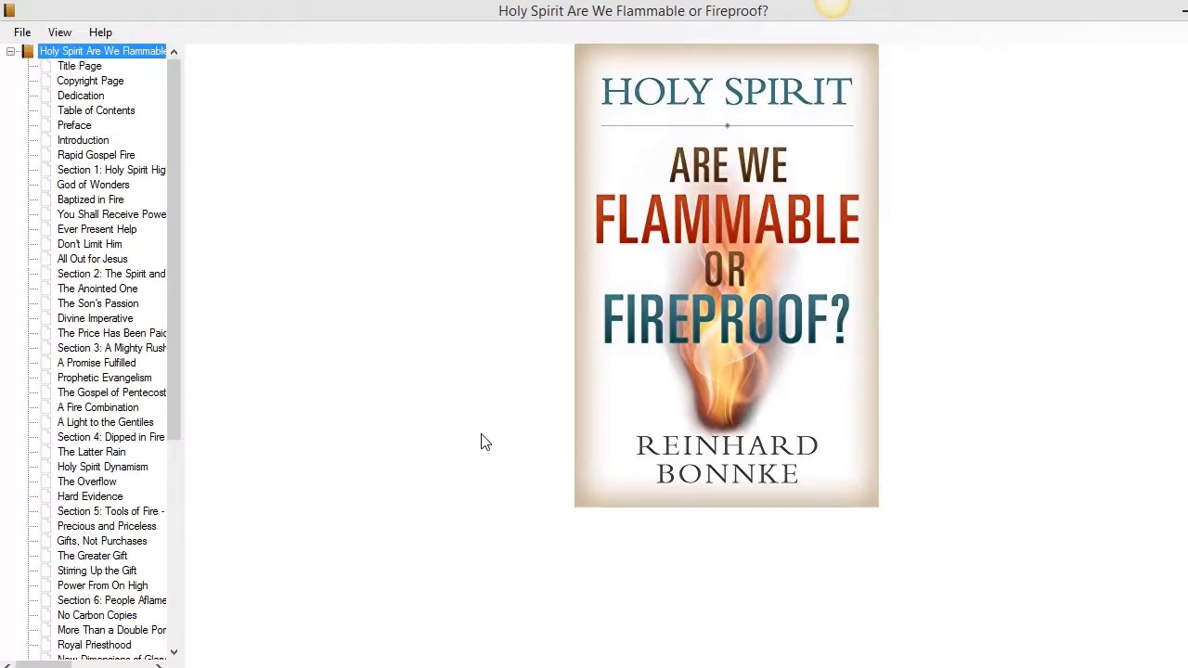
{"action": "mouse_move", "coordinate": [90, 96]}
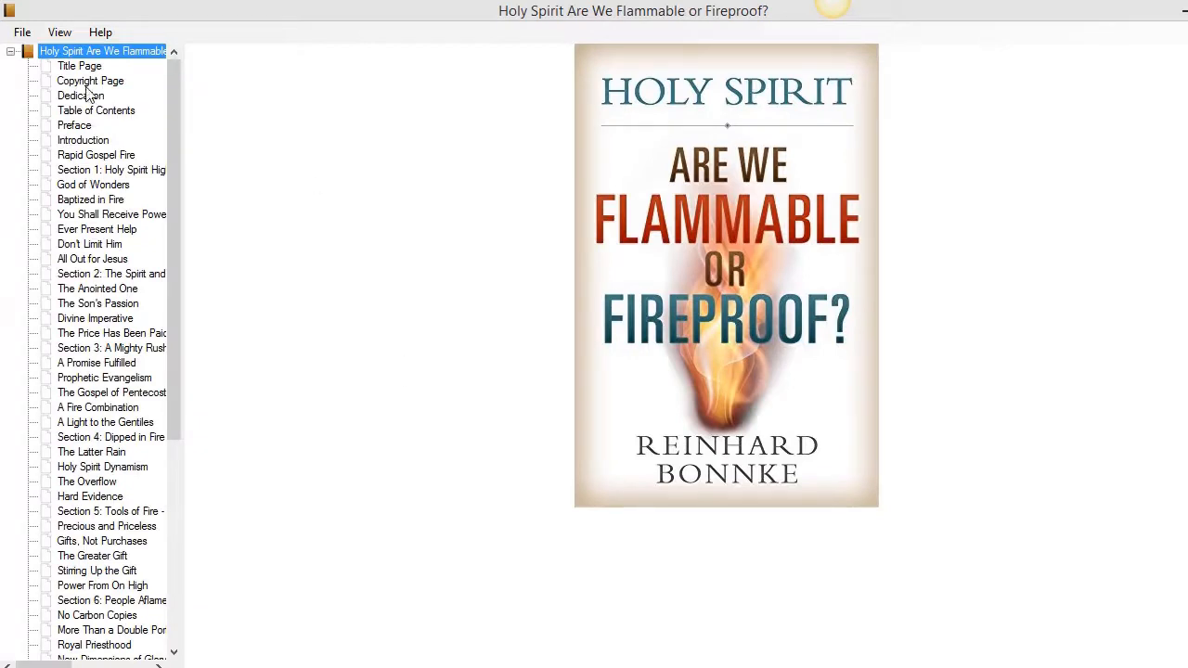
Step through Title Page and Dedication in the contents tree to reach the Table of Contents
{"action": "left_click", "coordinate": [78, 66]}
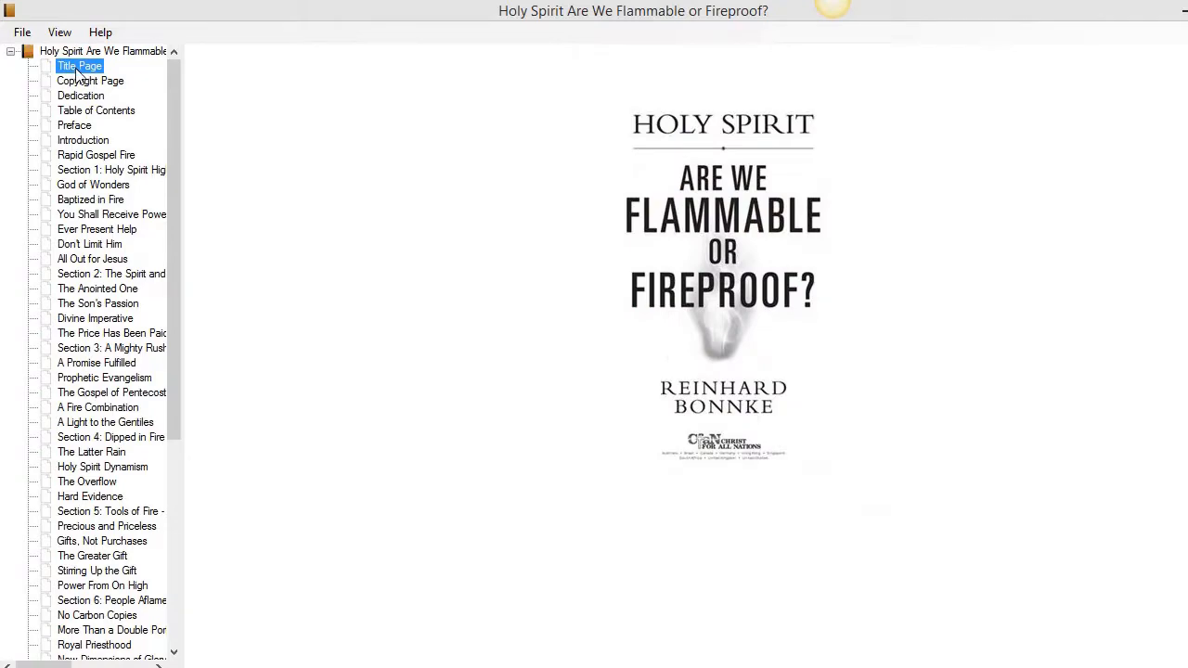
{"action": "left_click", "coordinate": [81, 97]}
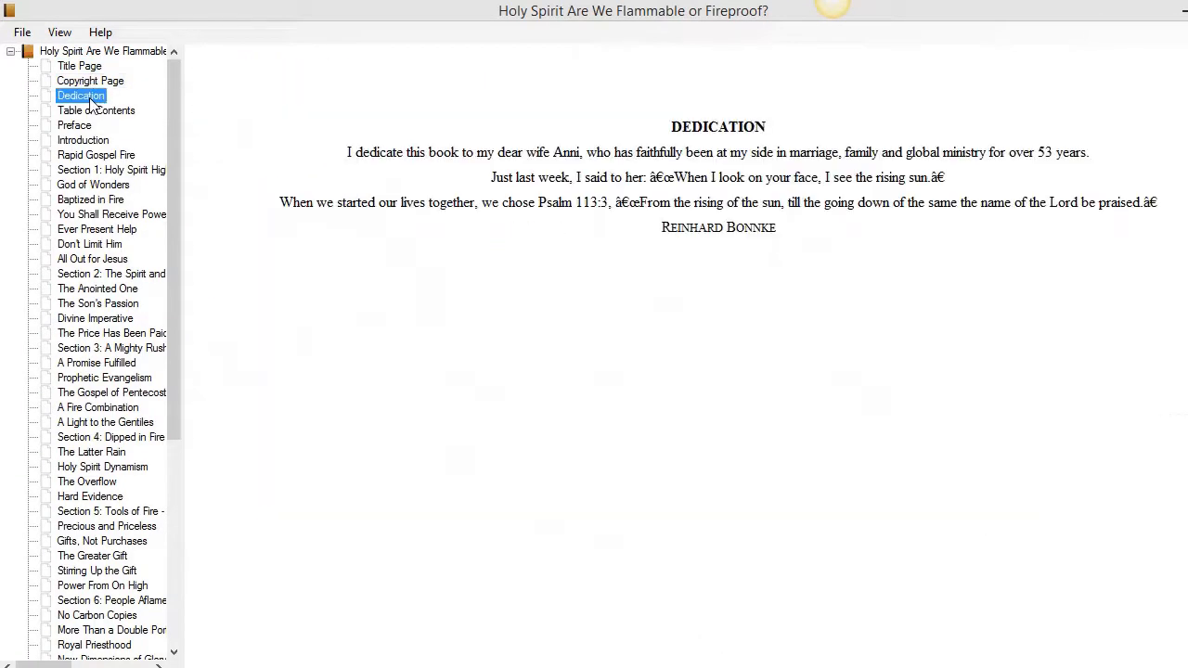
{"action": "left_click", "coordinate": [97, 111]}
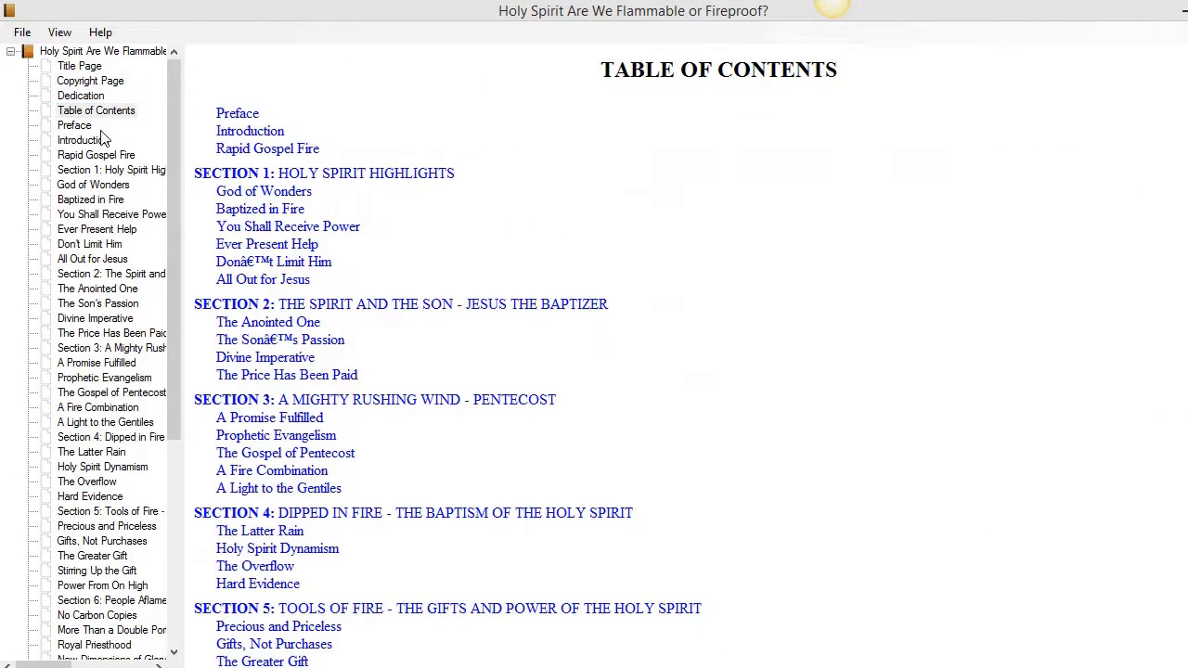
{"action": "left_click", "coordinate": [97, 110]}
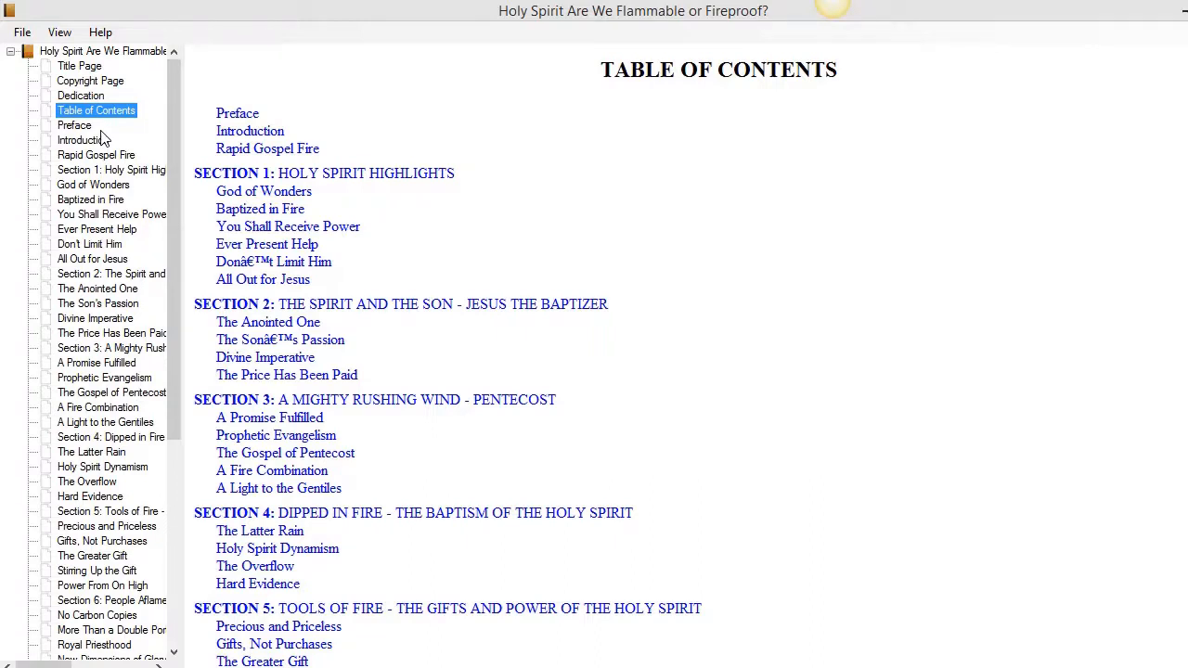
{"action": "mouse_move", "coordinate": [980, 9]}
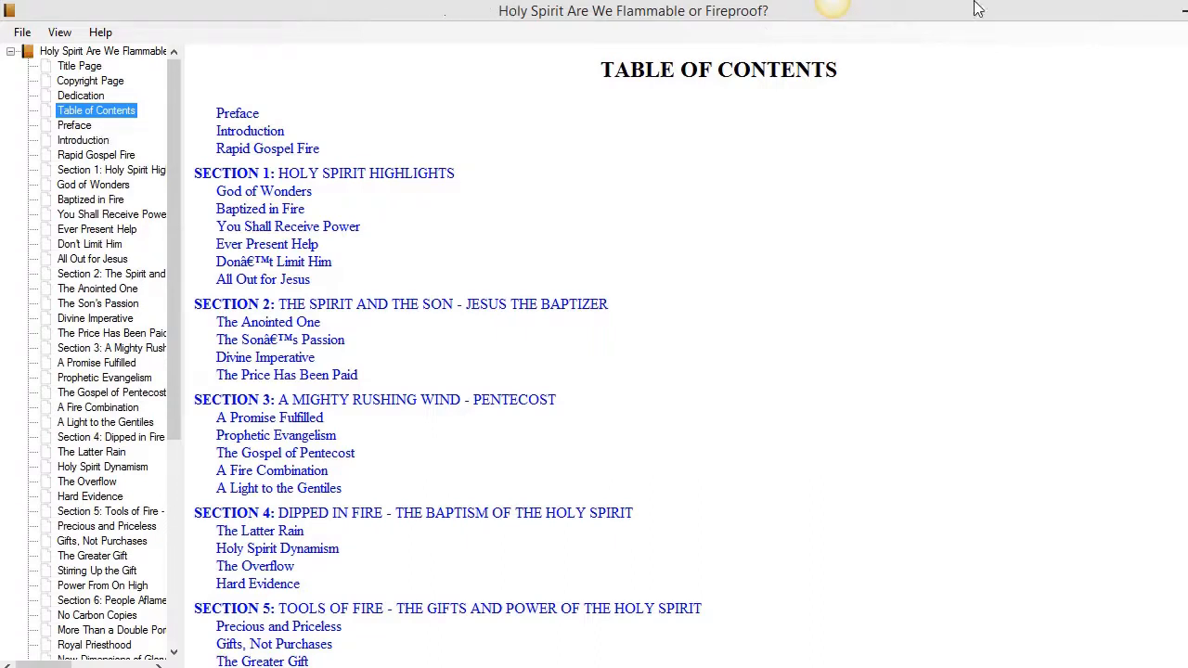